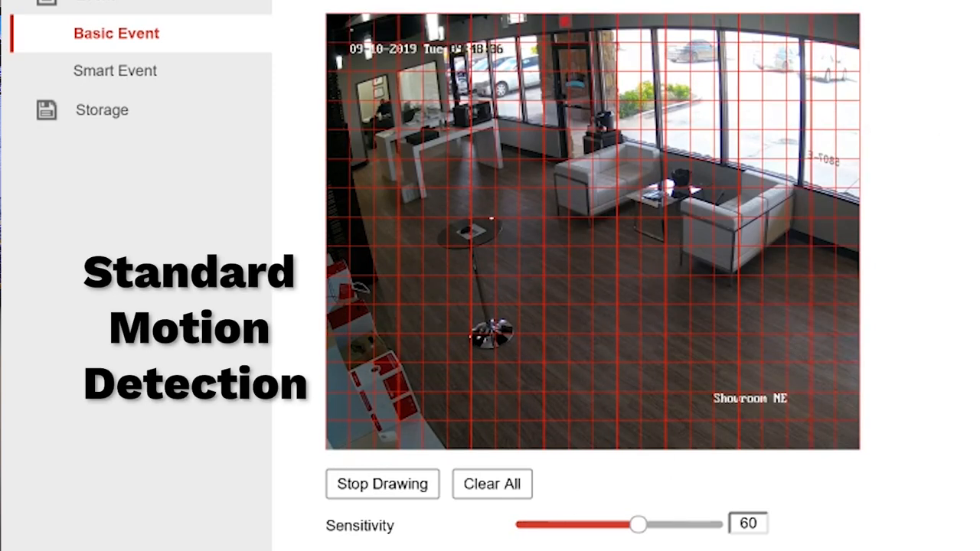
Stop drawing, leaving the motion detection grid covering the full showroom frame at sensitivity 60.
left_click(382, 484)
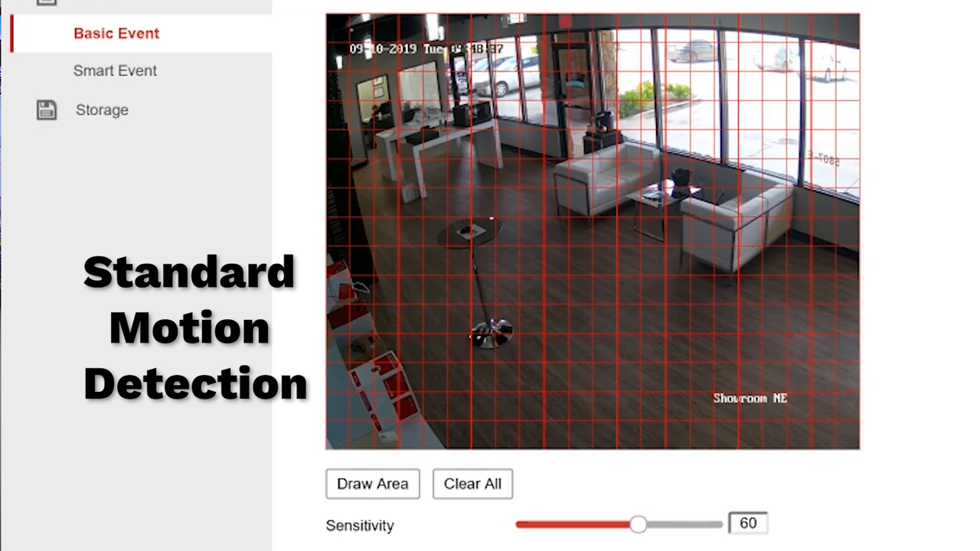
mouse_move(499, 49)
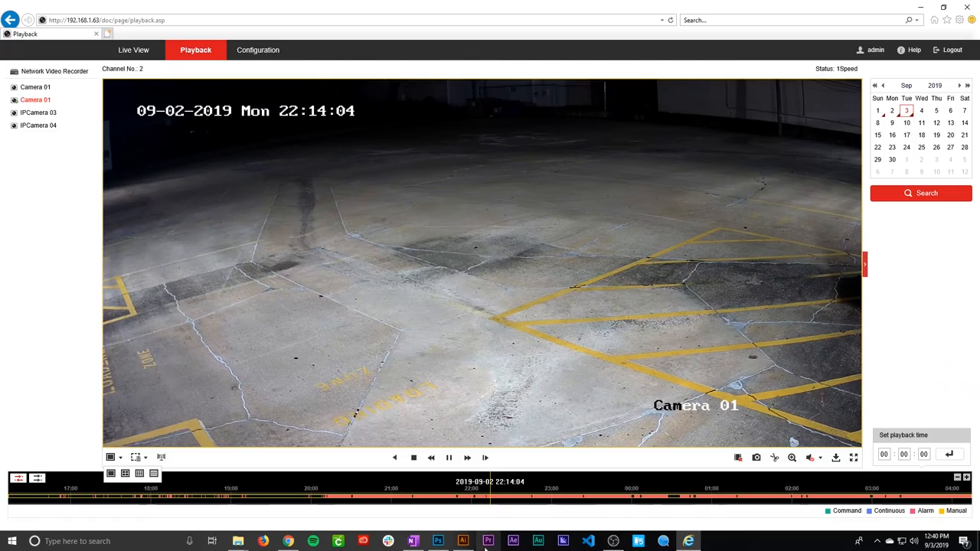
left_click(544, 497)
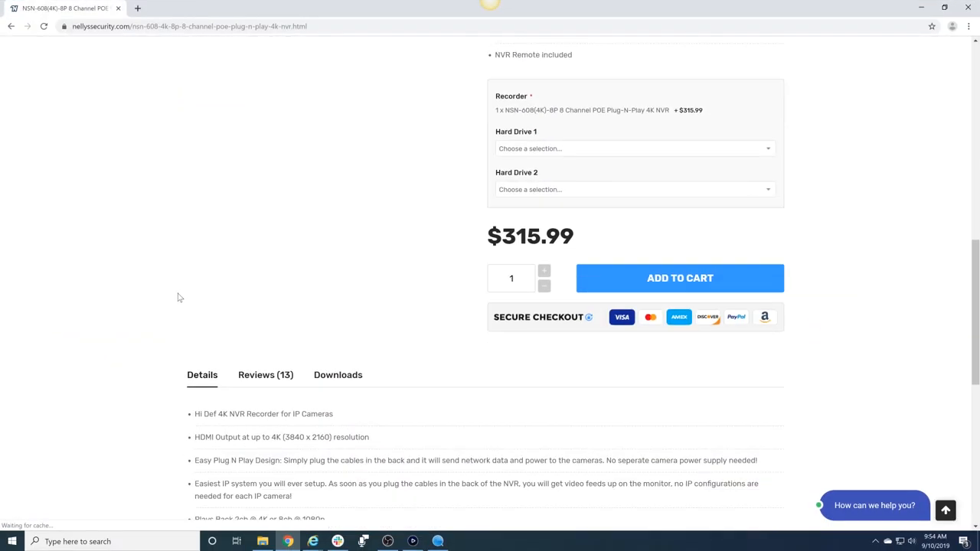
Scroll the NSN-608 product page and show the Downloads tab listing firmware and software tools.
scroll("down", 3)
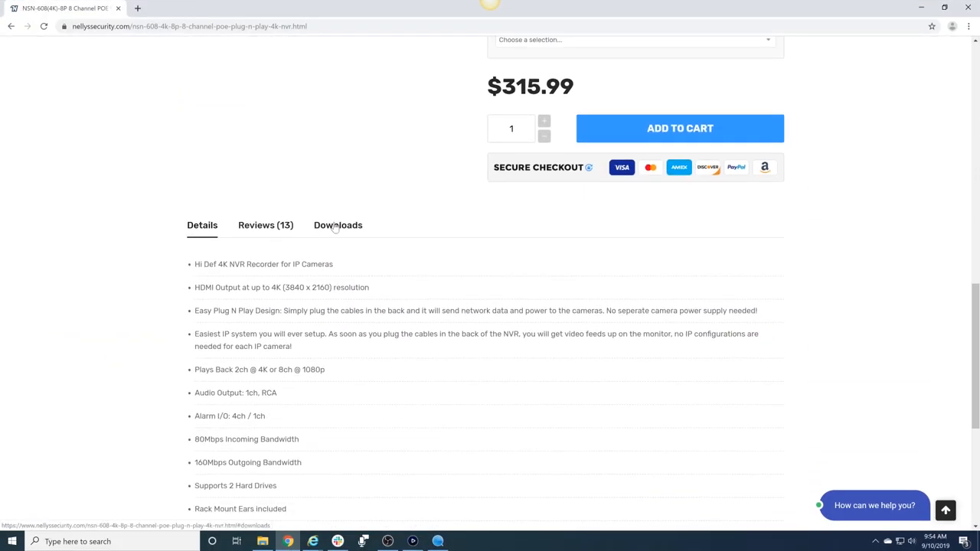
left_click(338, 225)
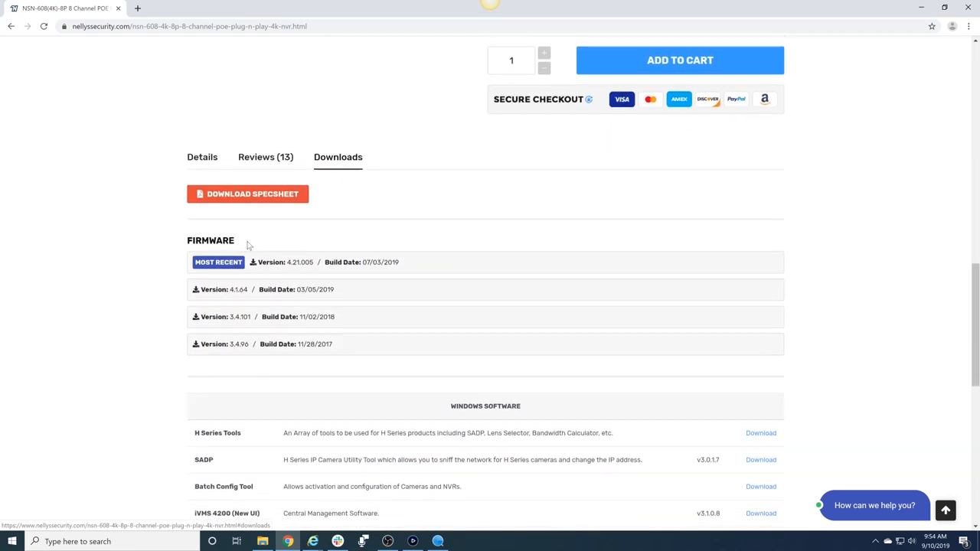
left_click(239, 317)
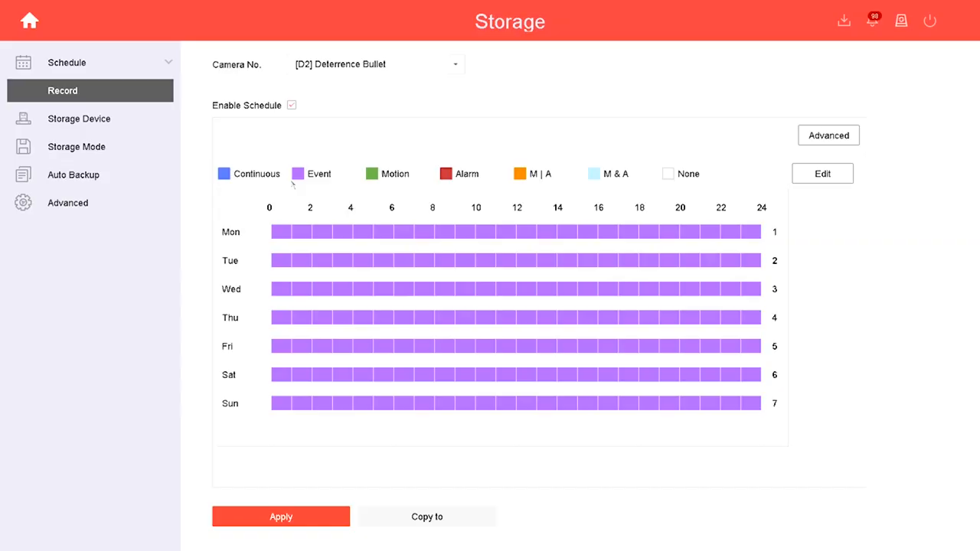
Navigate from the NVR main menu to System > Event > Smart Event for the Deterrence Dome.
left_click(281, 516)
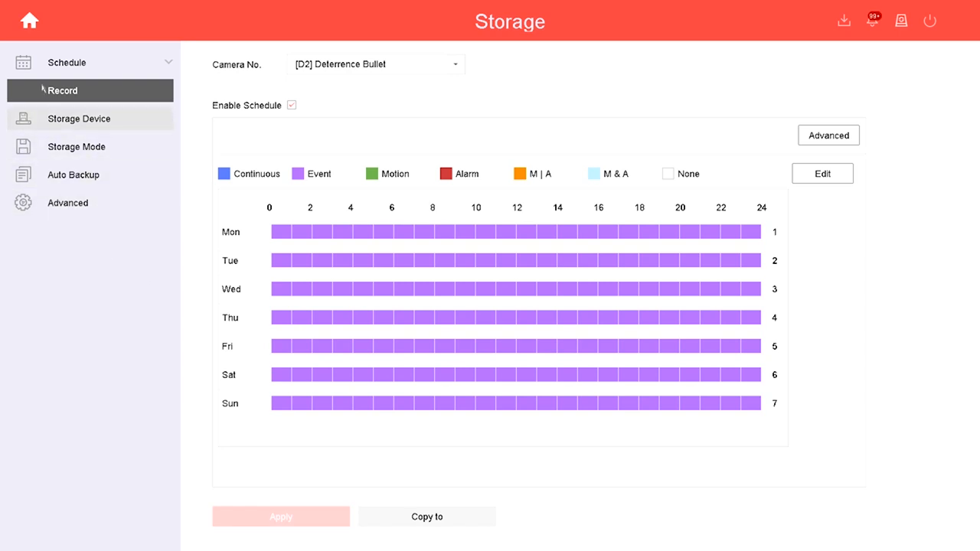
left_click(29, 21)
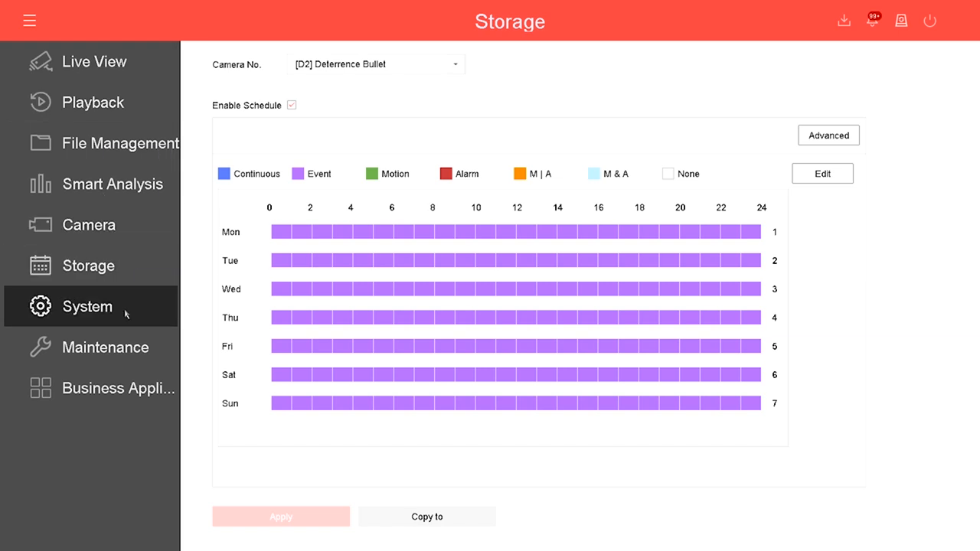
left_click(87, 306)
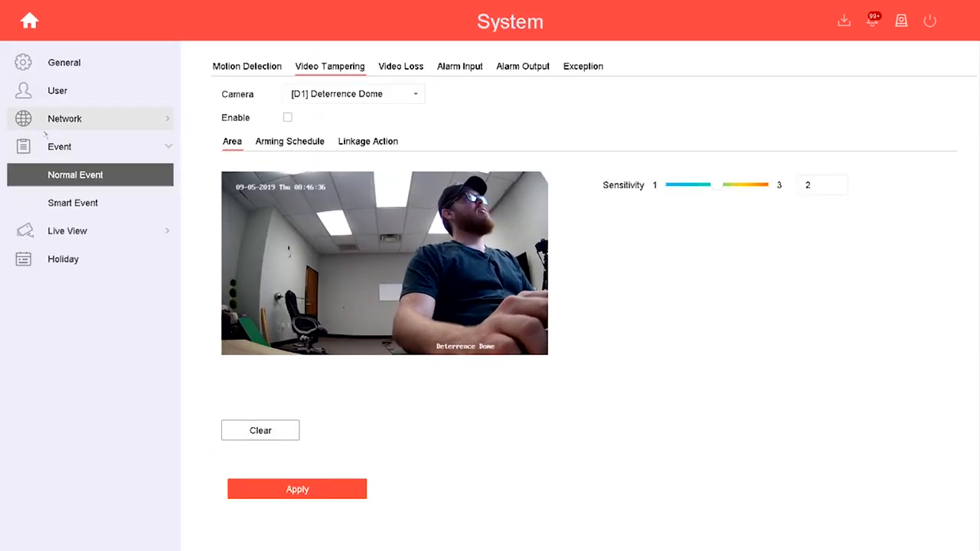
left_click(73, 203)
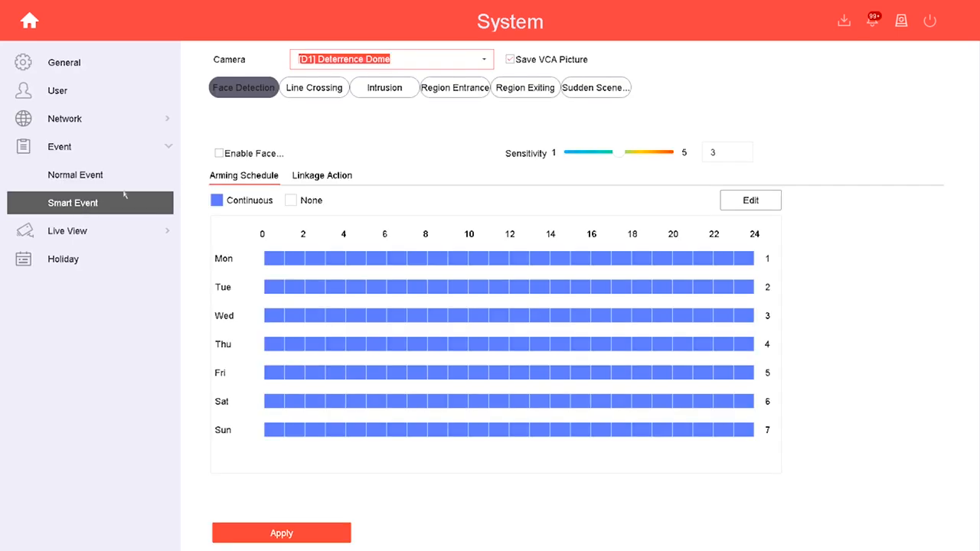